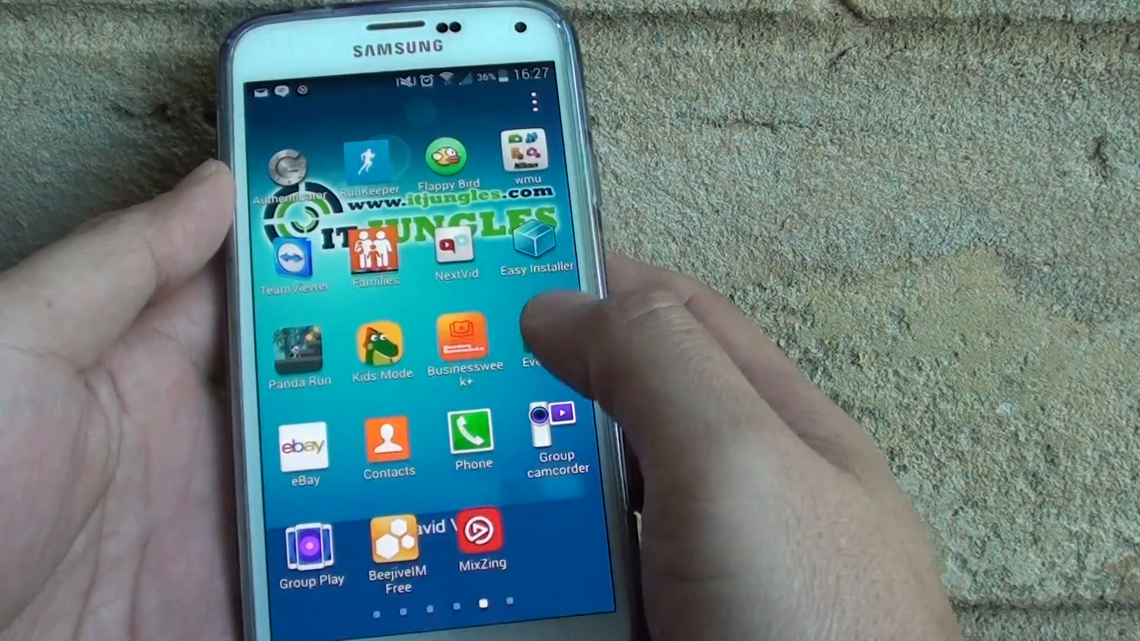
# Swipe through the home screen pages to find the My Files app
pyautogui.hscroll(-3)
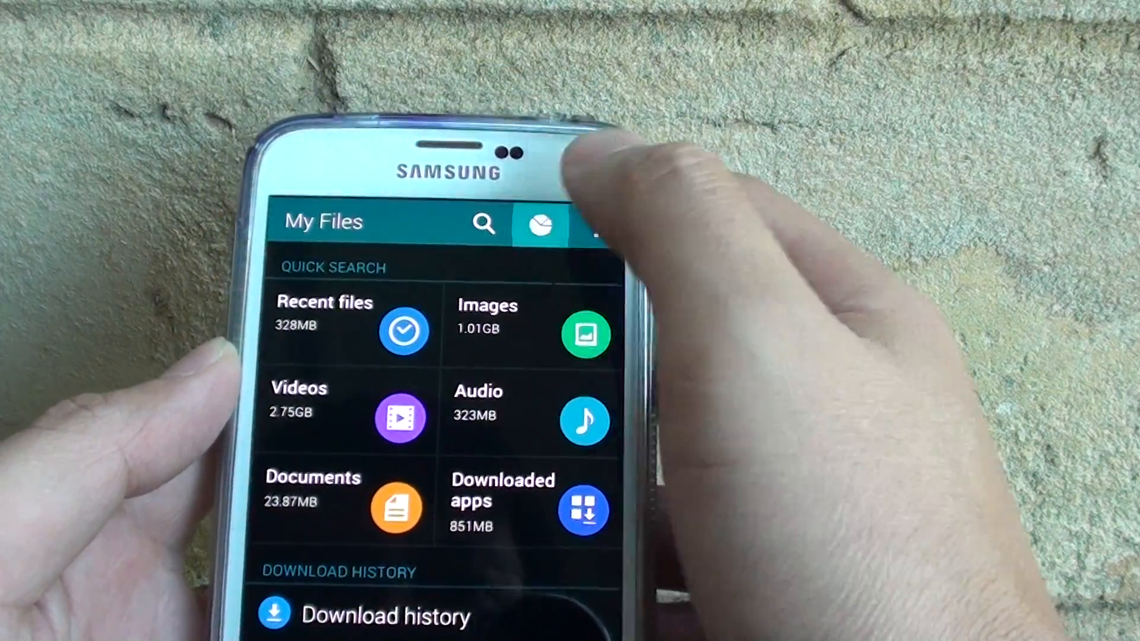
pyautogui.click(538, 223)
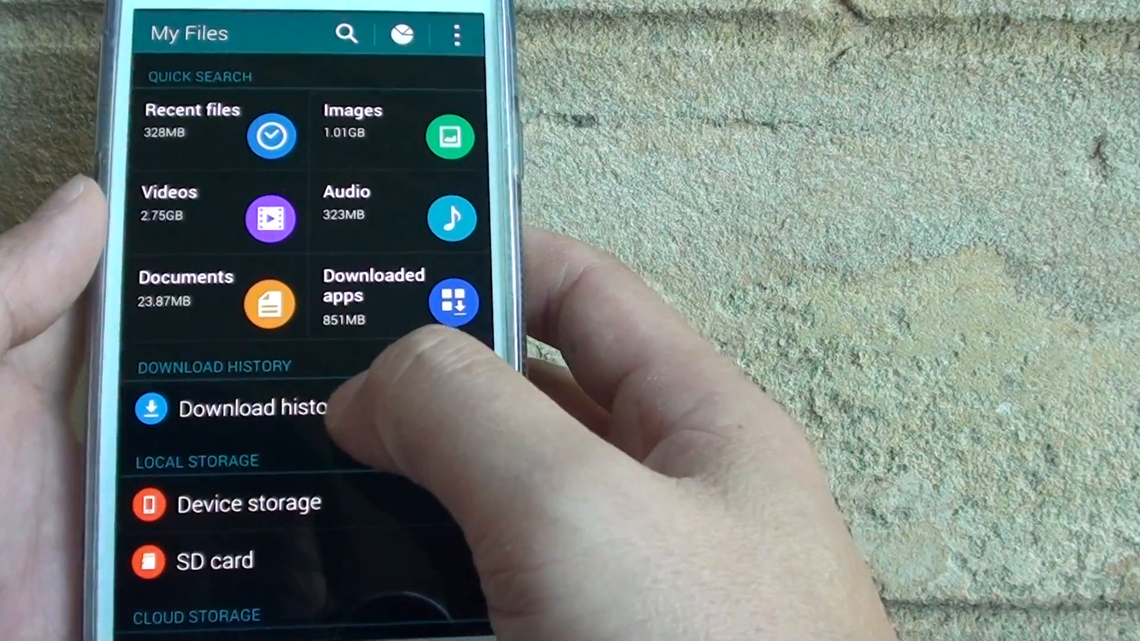
pyautogui.click(254, 408)
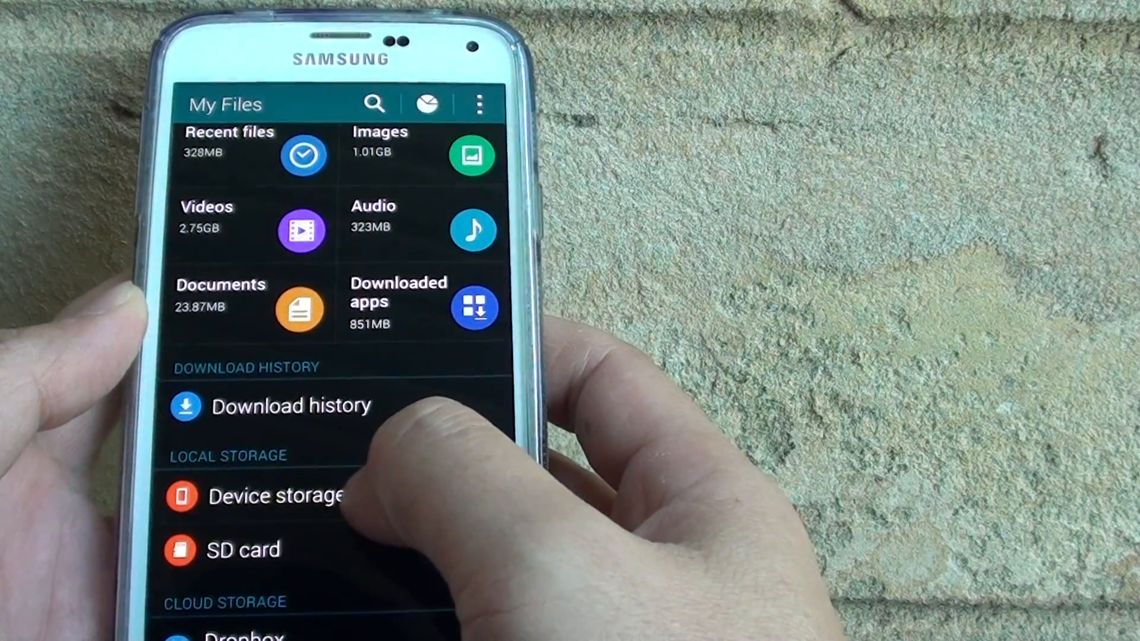
# Open Device storage and scroll through its PDFs and folders
pyautogui.click(275, 497)
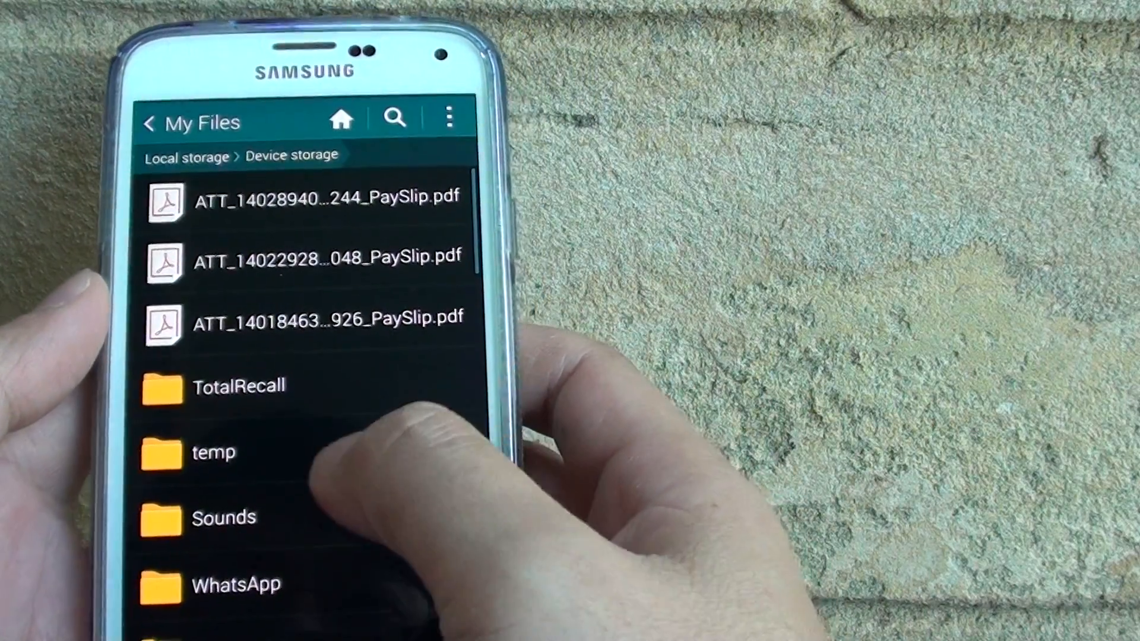
pyautogui.scroll(-3)
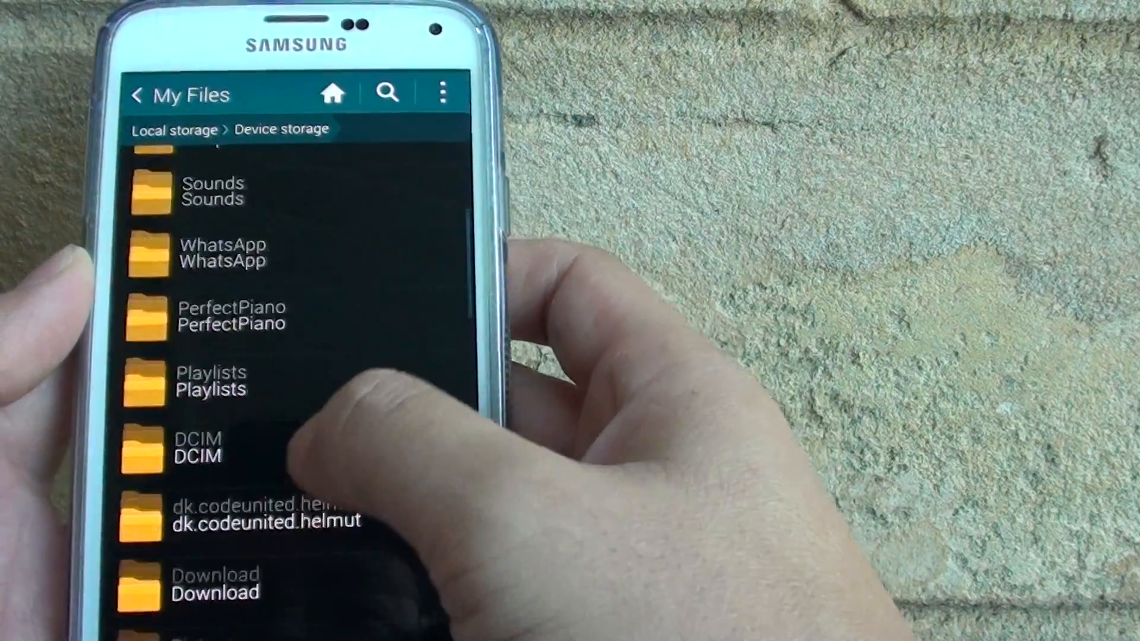
pyautogui.scroll(3)
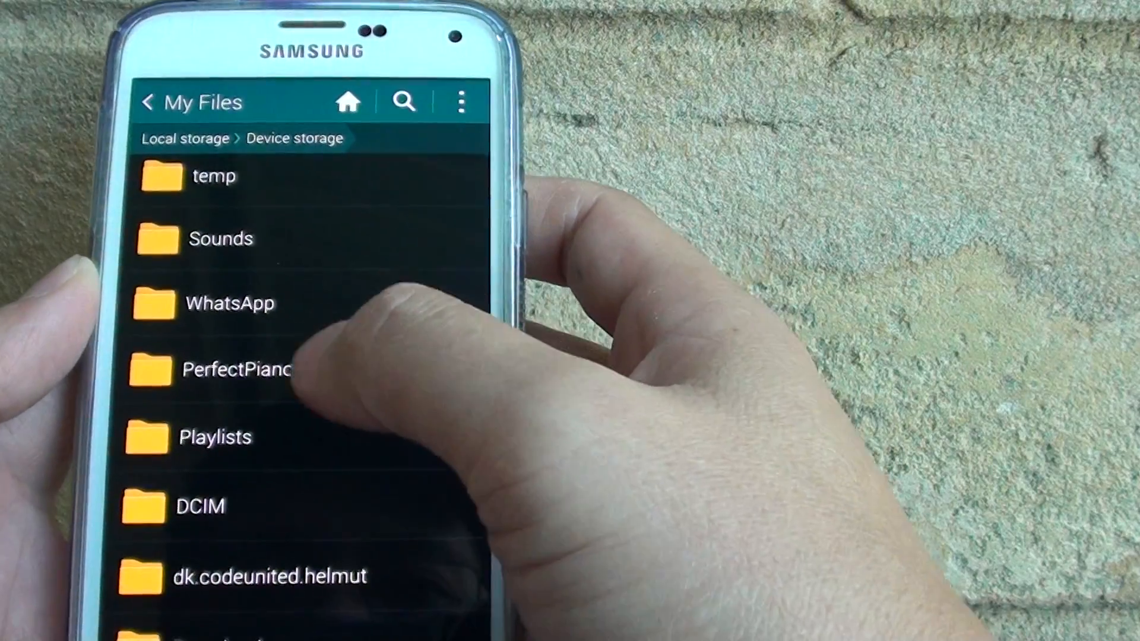
pyautogui.scroll(-3)
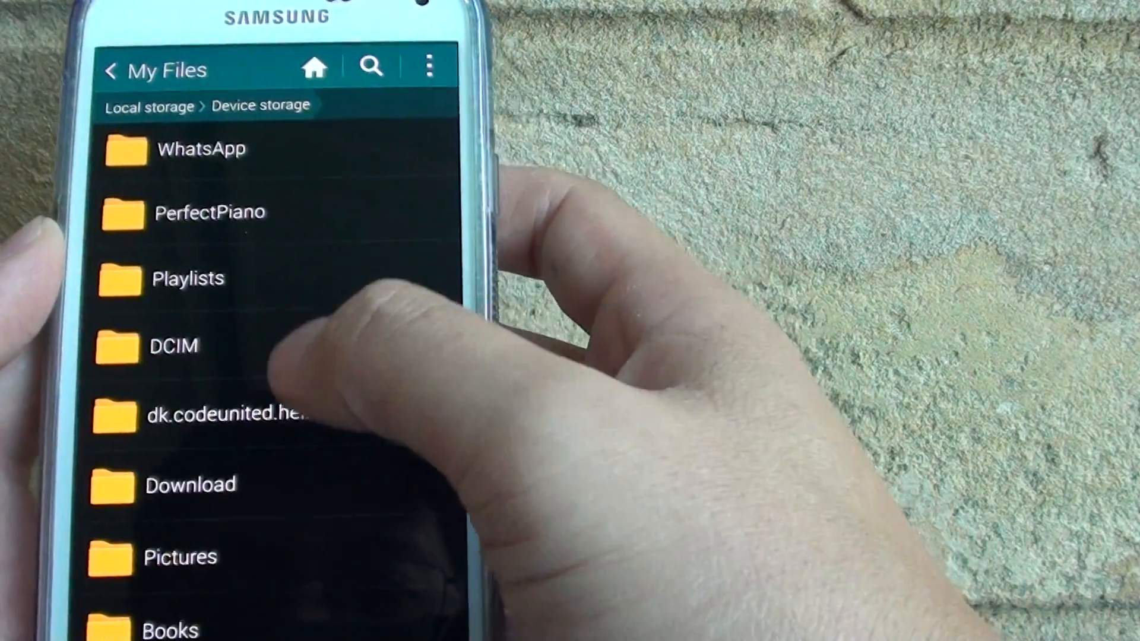
pyautogui.scroll(3)
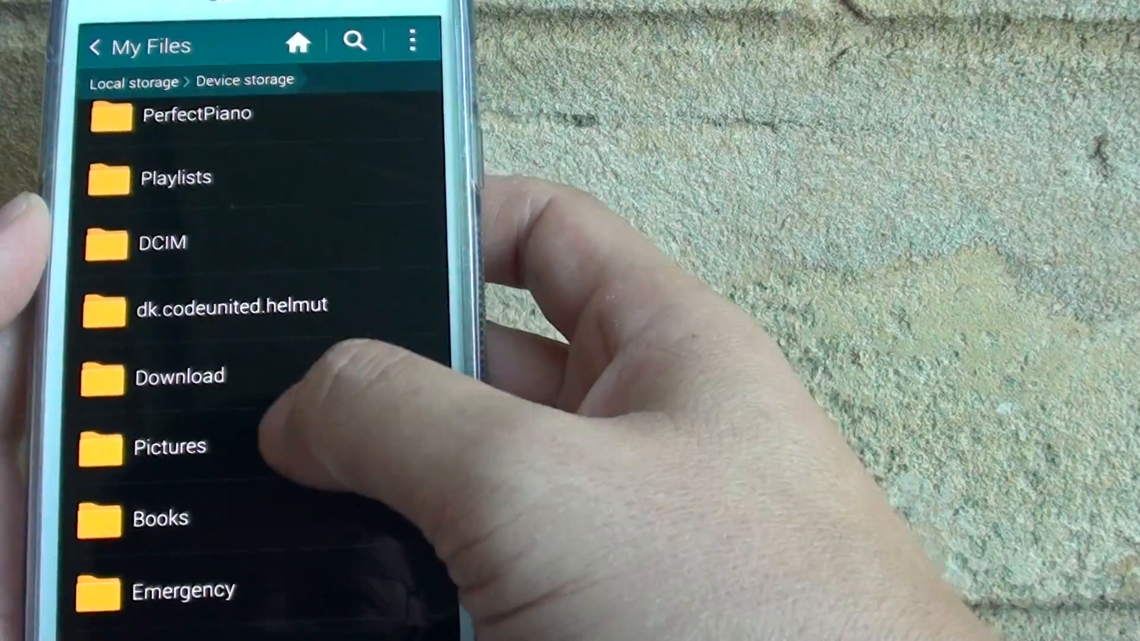
pyautogui.scroll(-3)
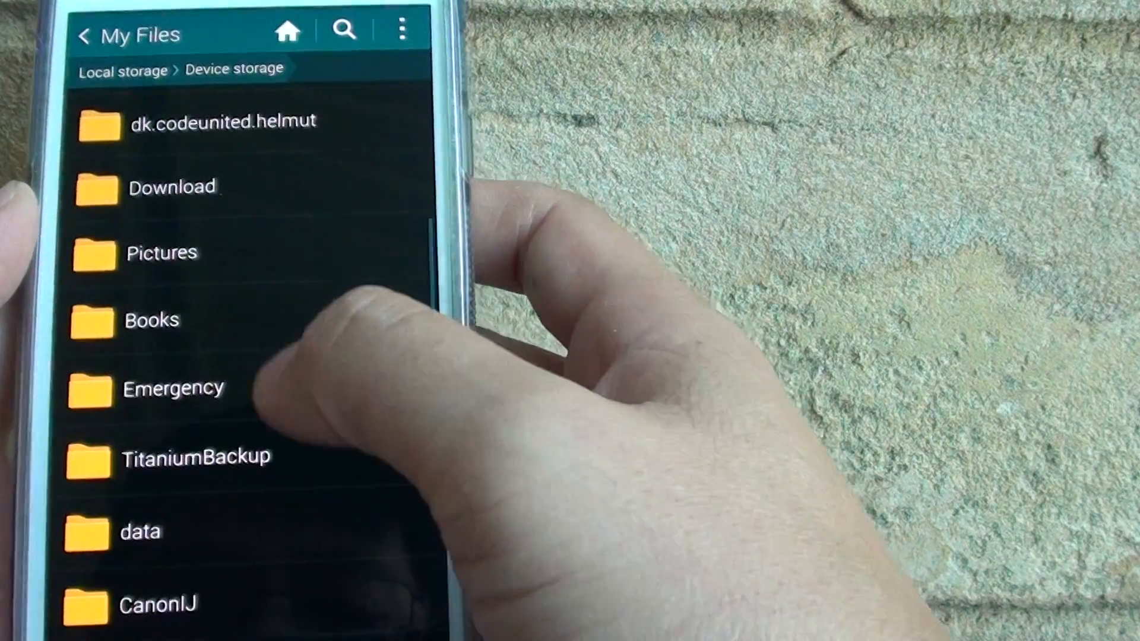
pyautogui.scroll(-3)
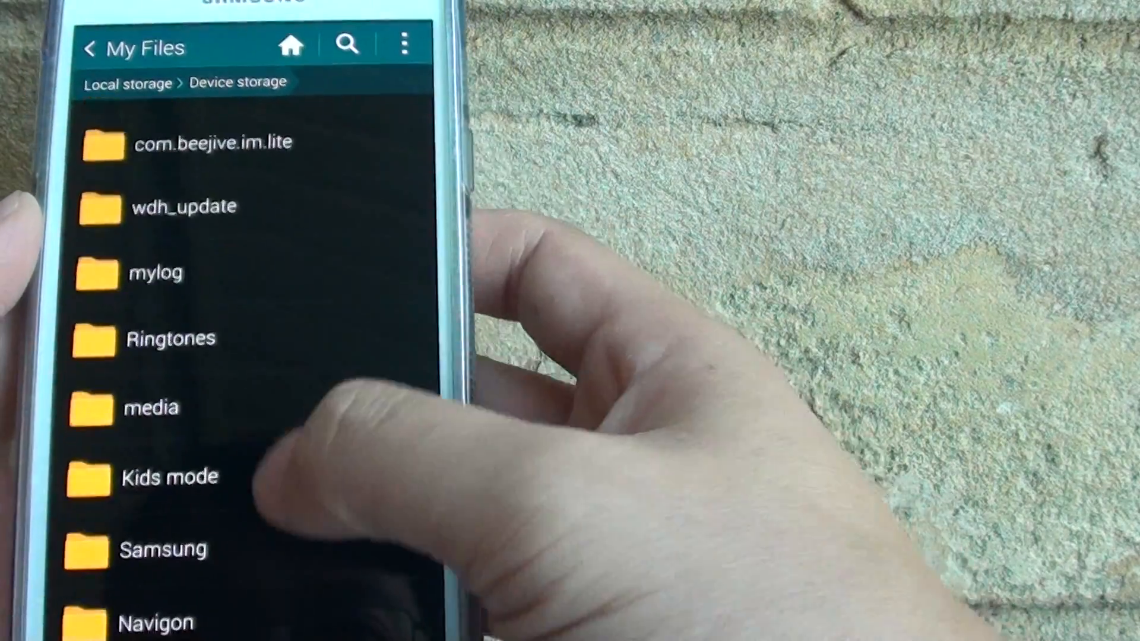
pyautogui.scroll(3)
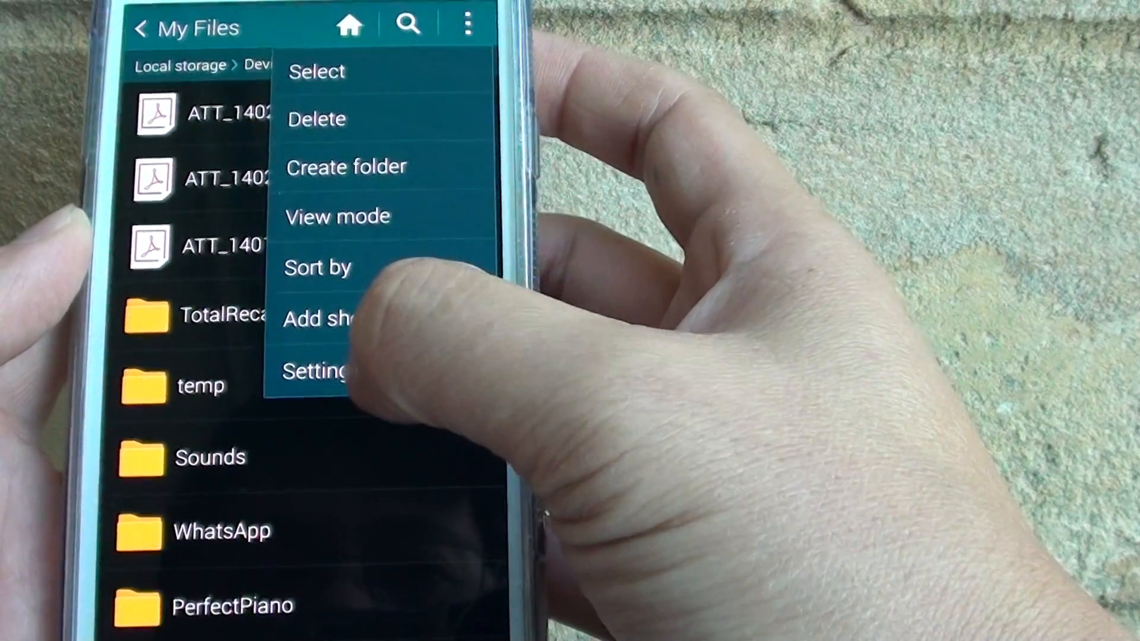
# Pick a Sort by option so temp is listed before TotalRecall
pyautogui.click(320, 371)
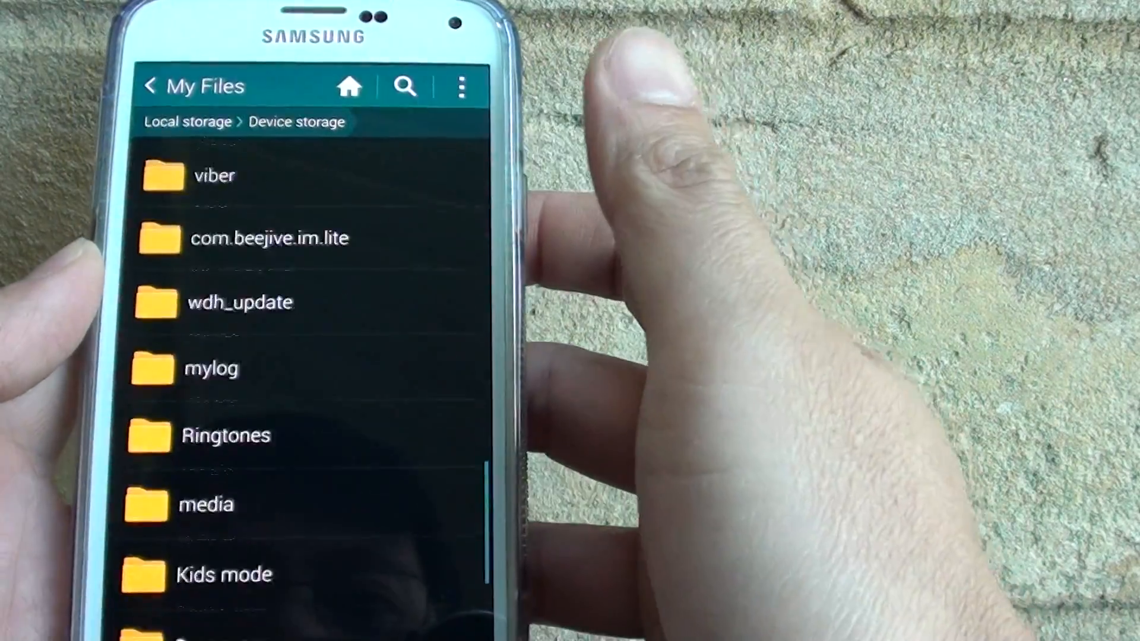
pyautogui.scroll(3)
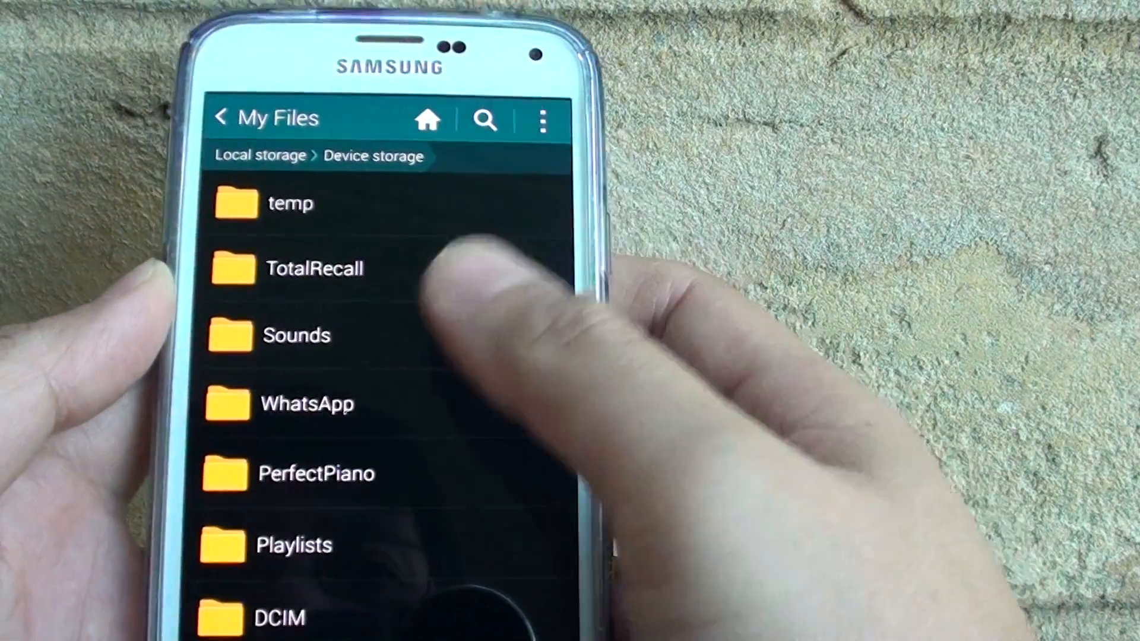
# Review the viber folder's details (39.17 MB) and close them
pyautogui.scroll(-3)
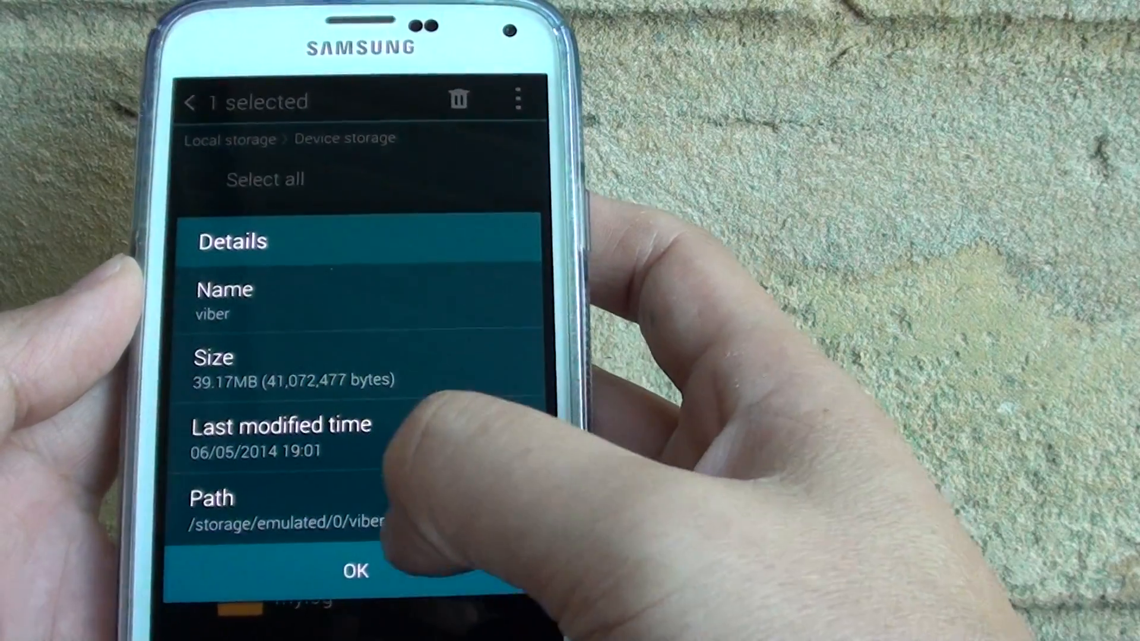
pyautogui.click(355, 570)
pyautogui.write('Trst')
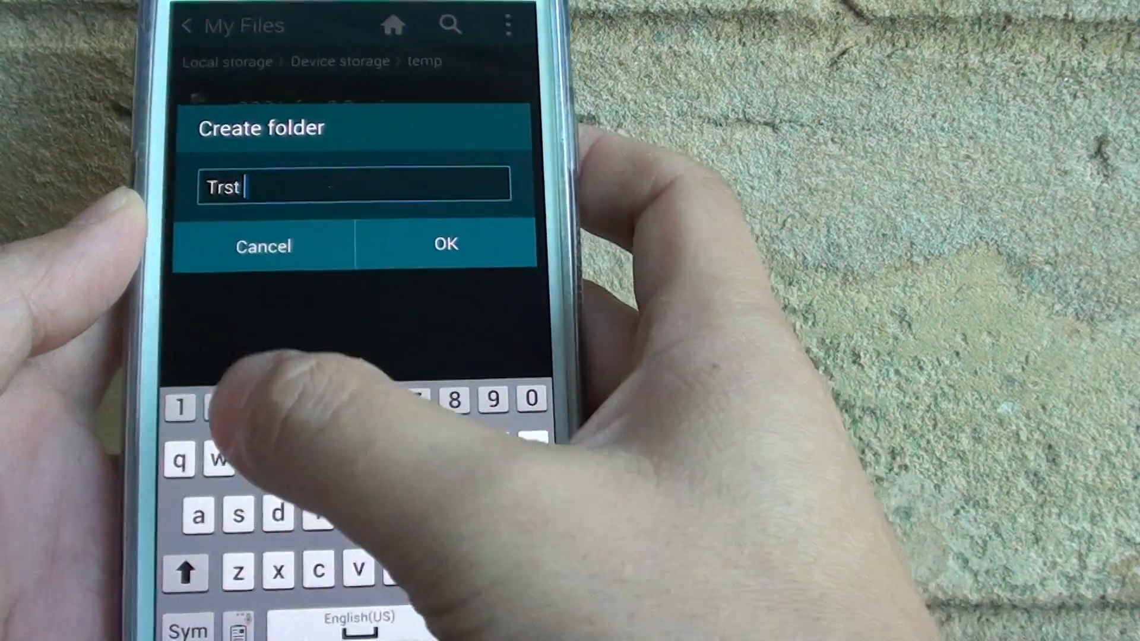
# Create the 'Test 3' folder in temp and start moving the TXT file
pyautogui.write('3')
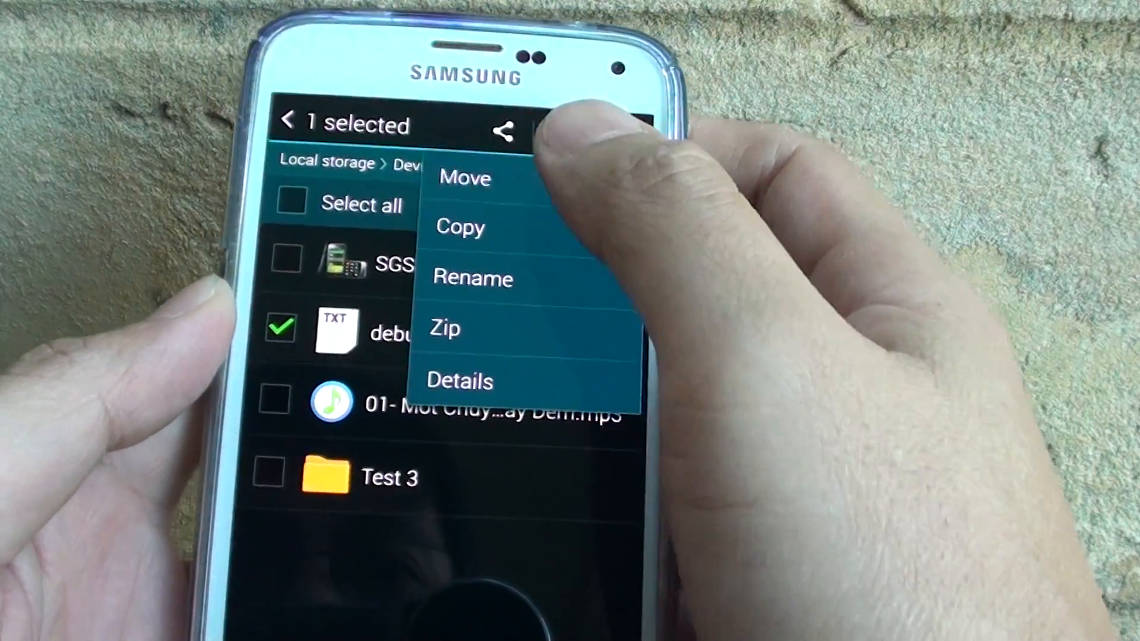
pyautogui.click(464, 178)
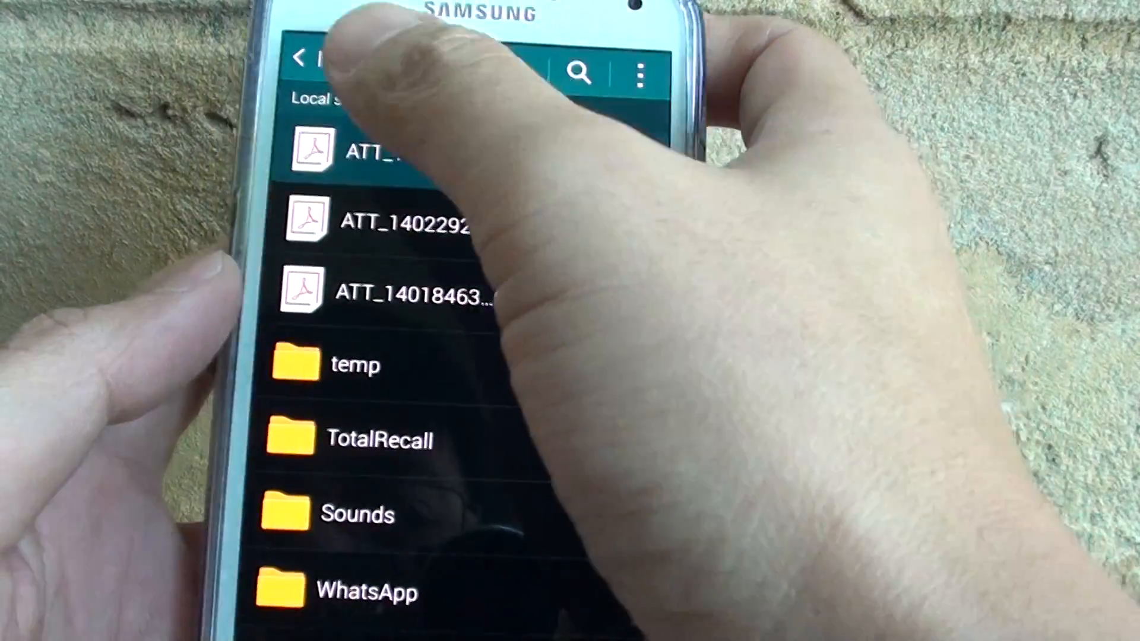
# Go to the My Files home screen and scroll to local and Dropbox storage
pyautogui.click(305, 60)
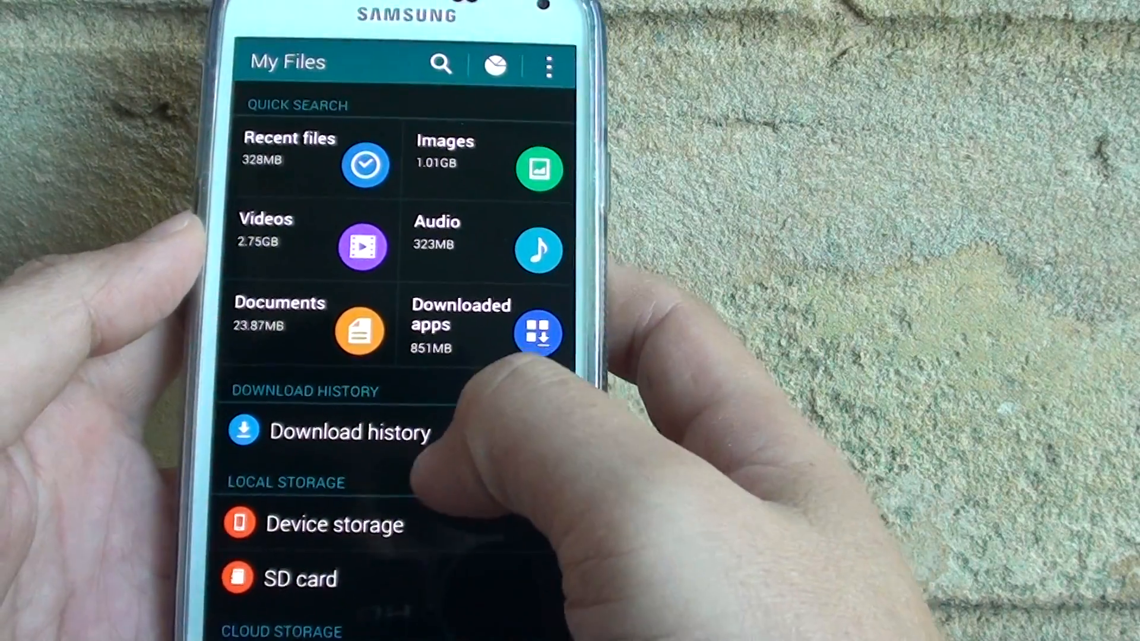
pyautogui.scroll(-3)
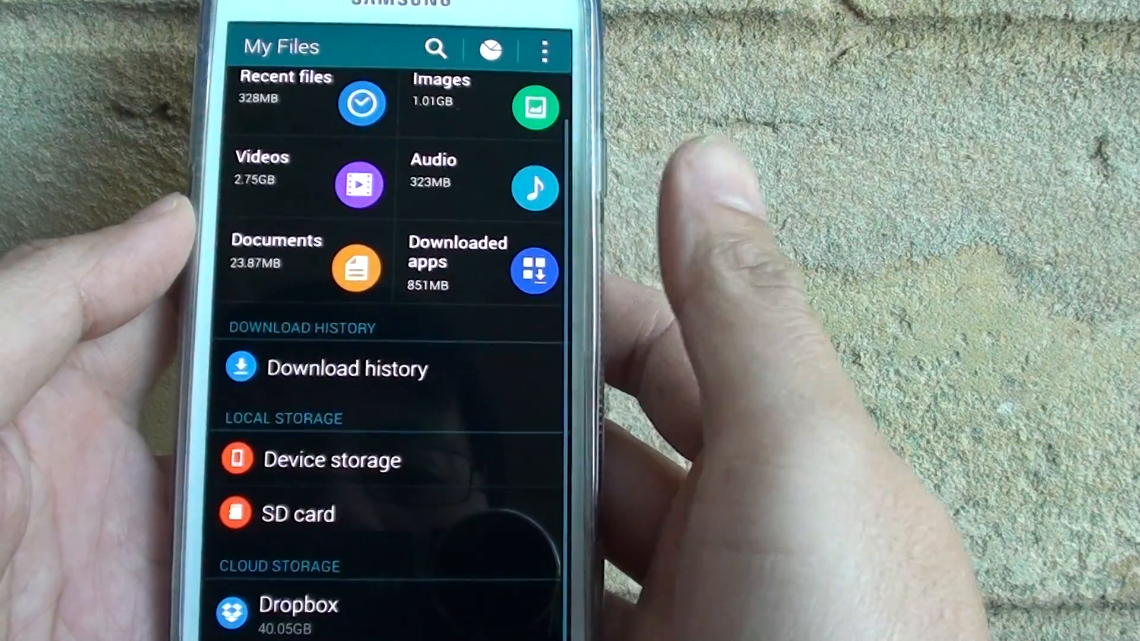